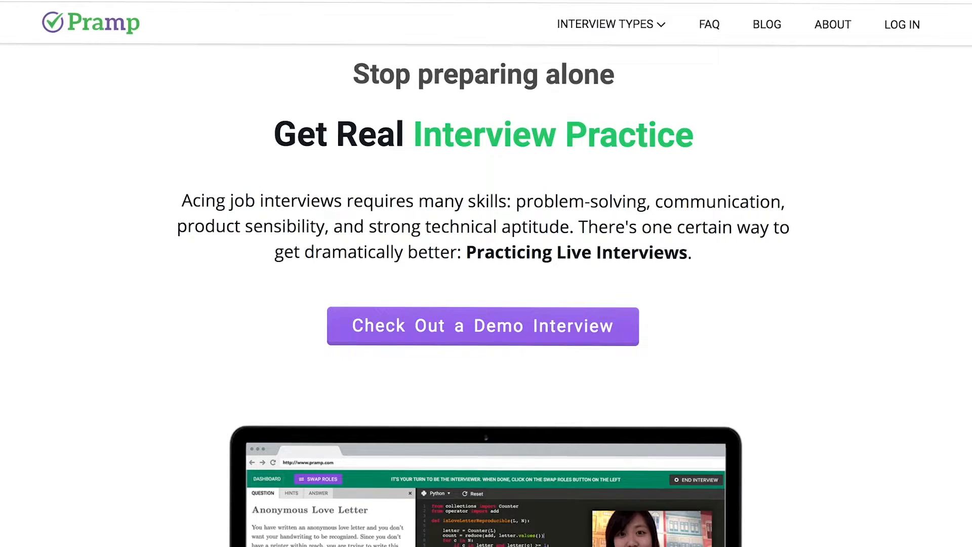
Step: Scroll Pramp's homepage and show the Interview Types menu, from algorithms to data science
scroll("down", 3)
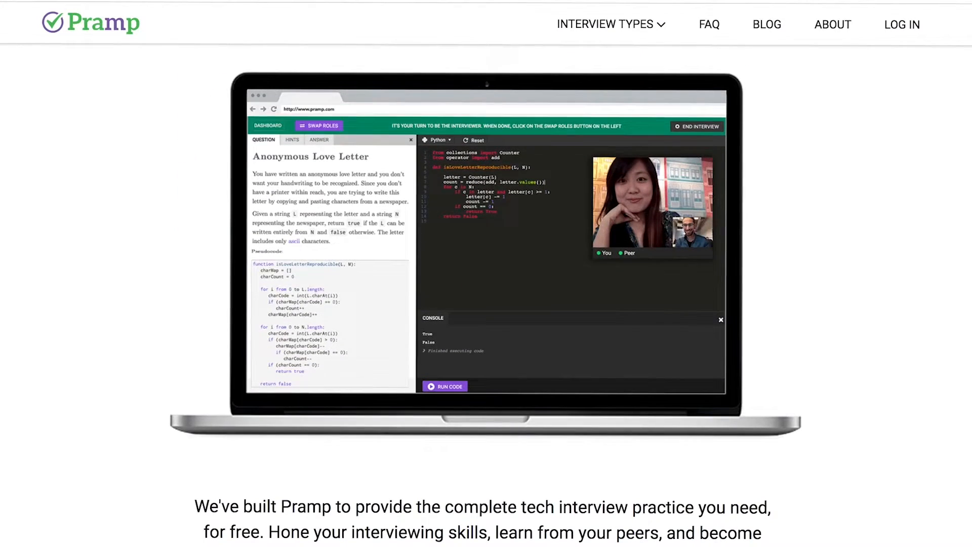
left_click(610, 23)
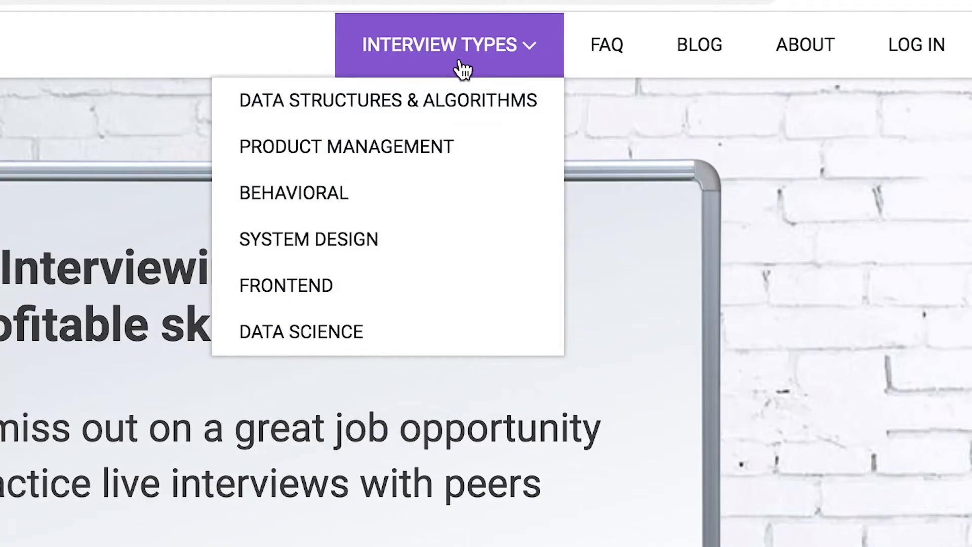
mouse_move(489, 193)
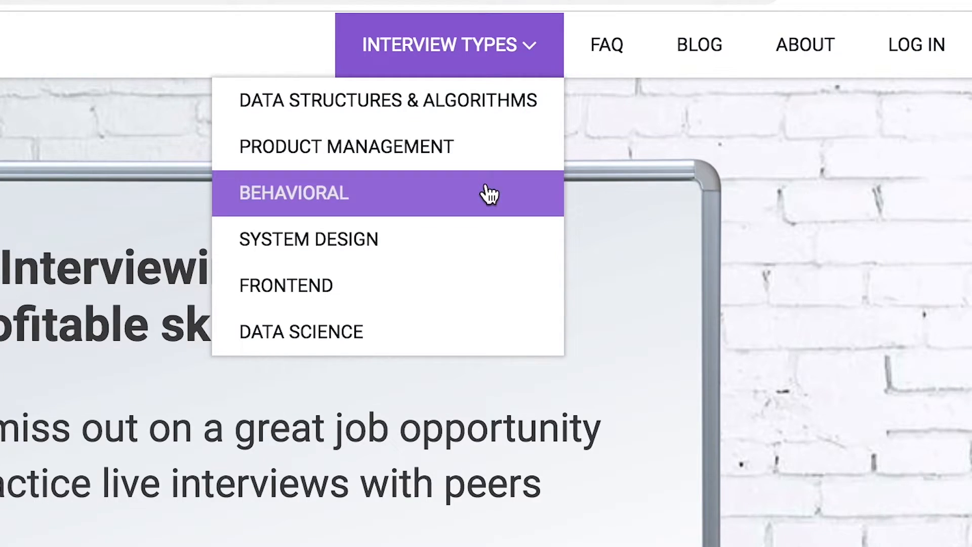
mouse_move(489, 292)
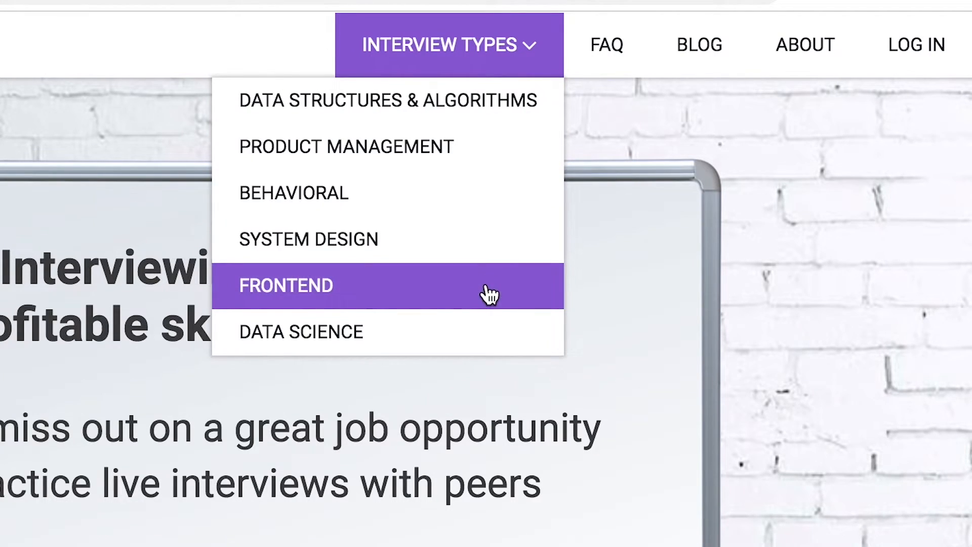
mouse_move(489, 291)
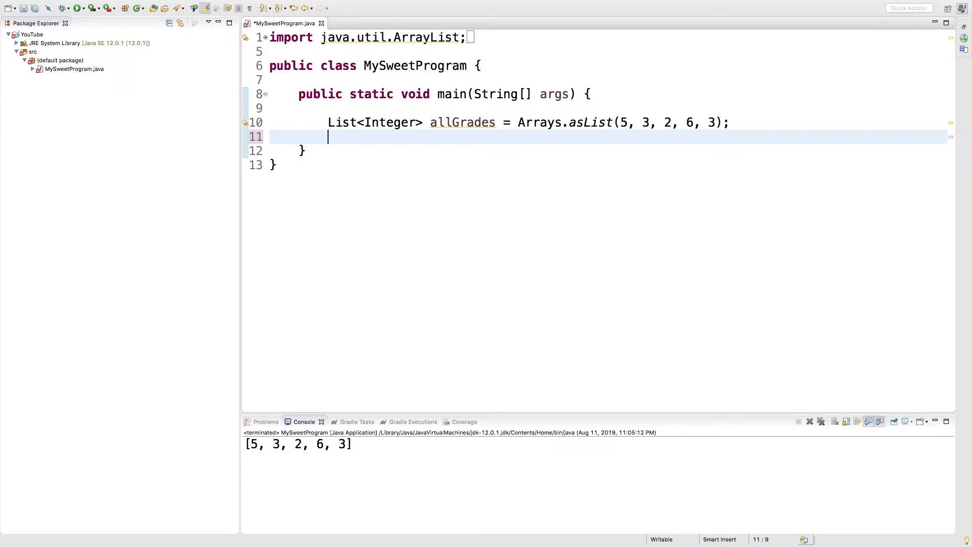
Step: Add Collections.sort(allGrades); on line 11 below the allGrades declaration
type("Col")
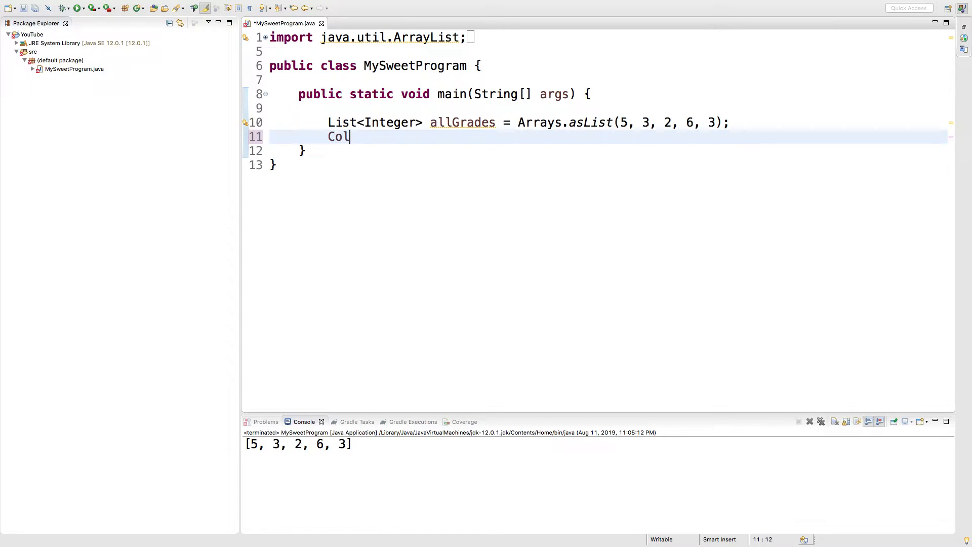
type("lections.")
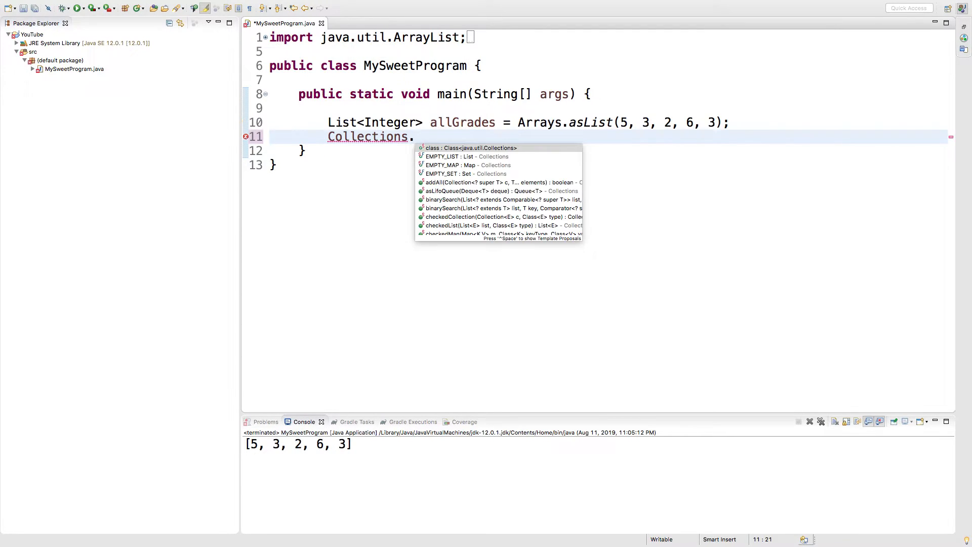
type("sort(allGrades);")
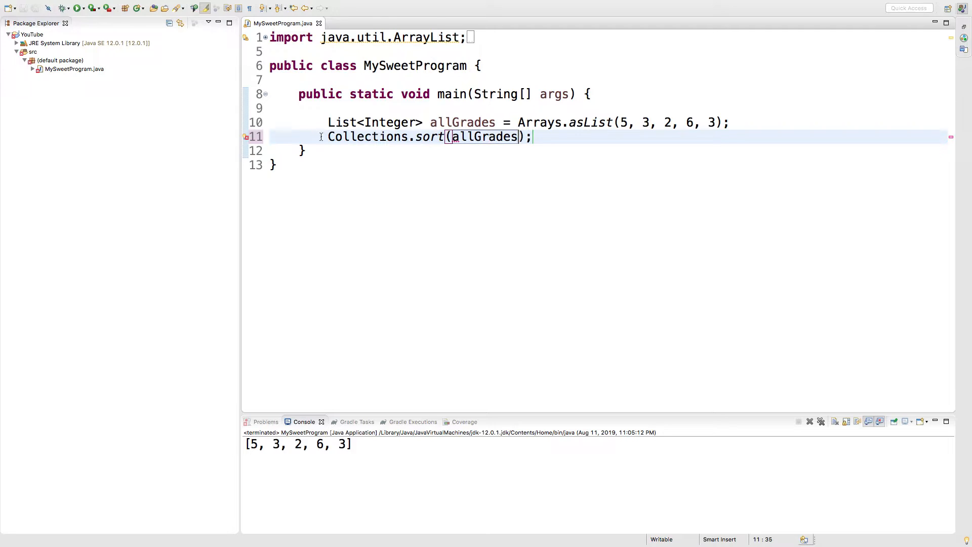
mouse_move(429, 136)
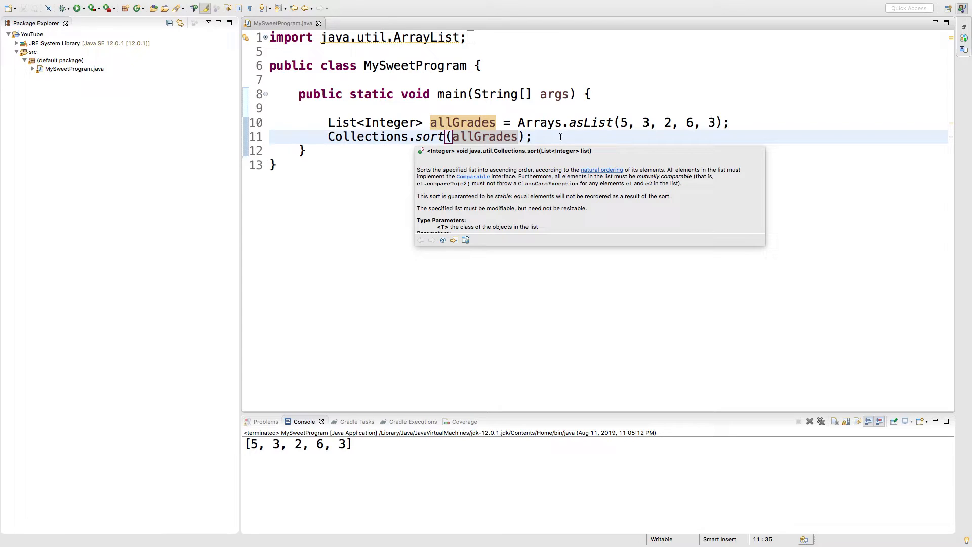
Step: Add a for-each loop printing each grade in allGrades, then run to get 2, 3, 3, 5, 6
key("enter")
type("for(int grade : ) {")
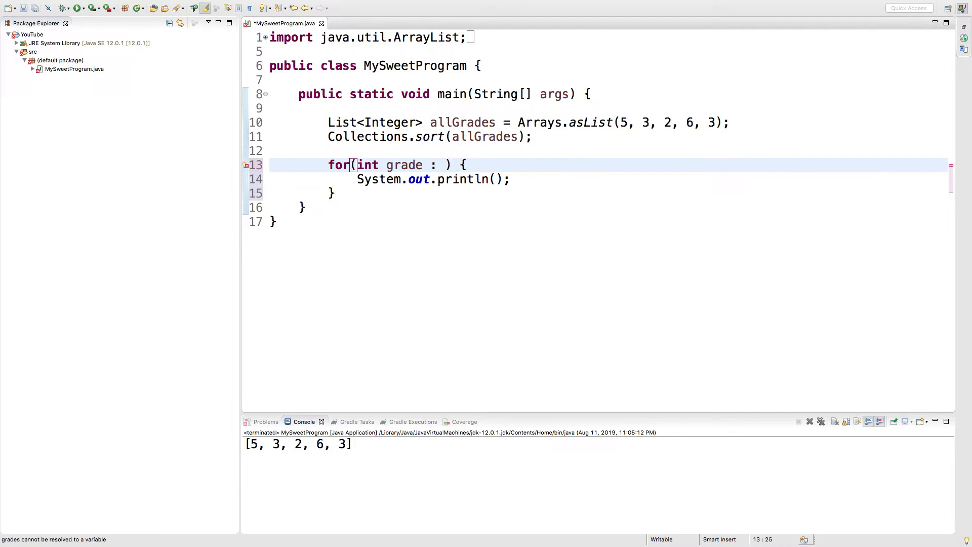
type("allGrades")
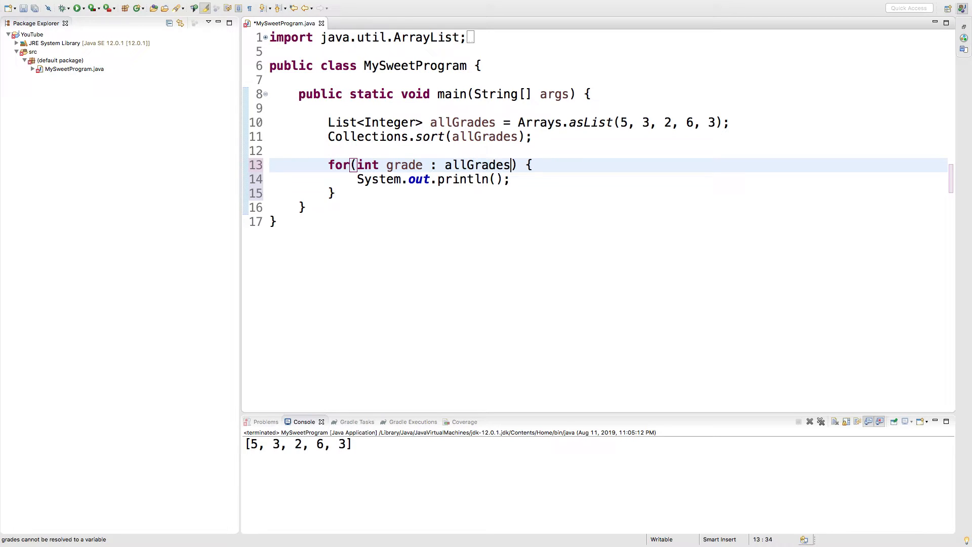
left_click(498, 179)
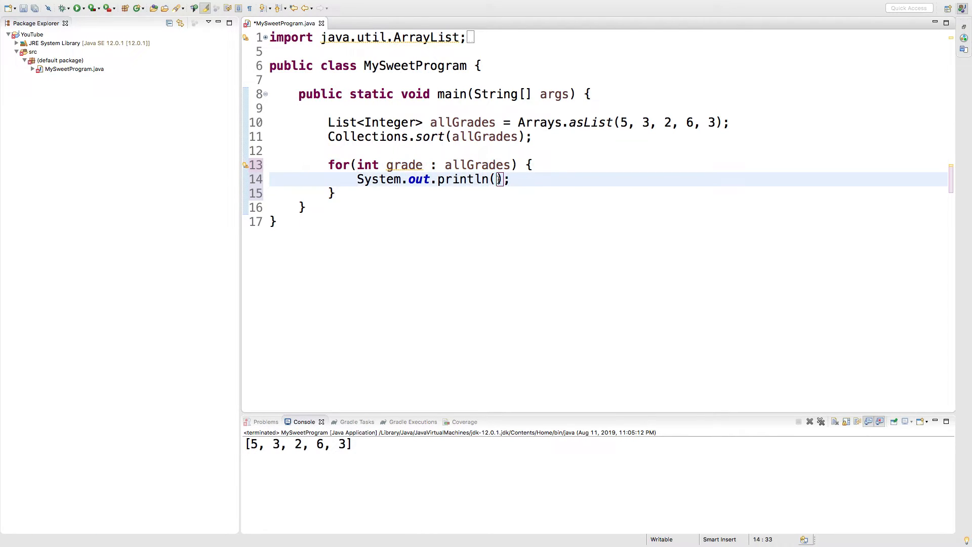
type("grade")
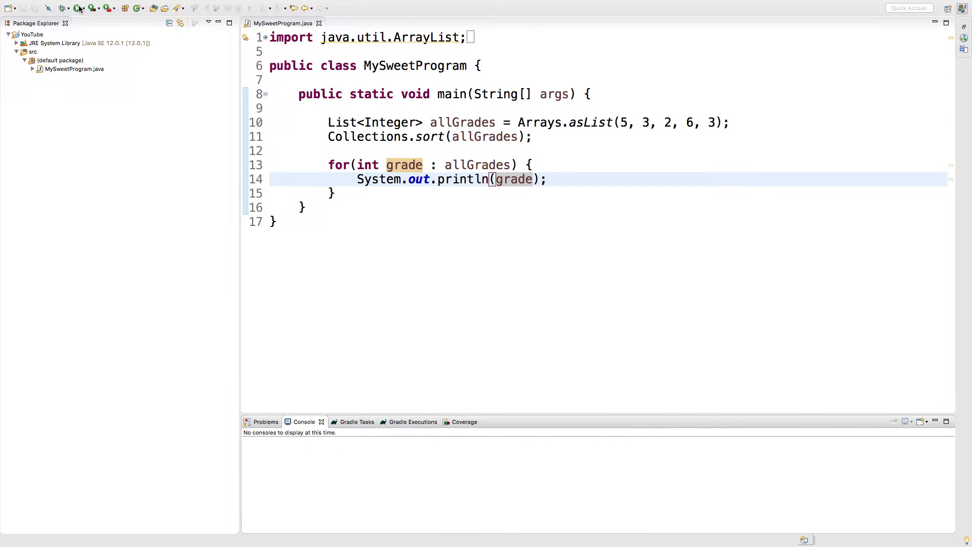
left_click(76, 8)
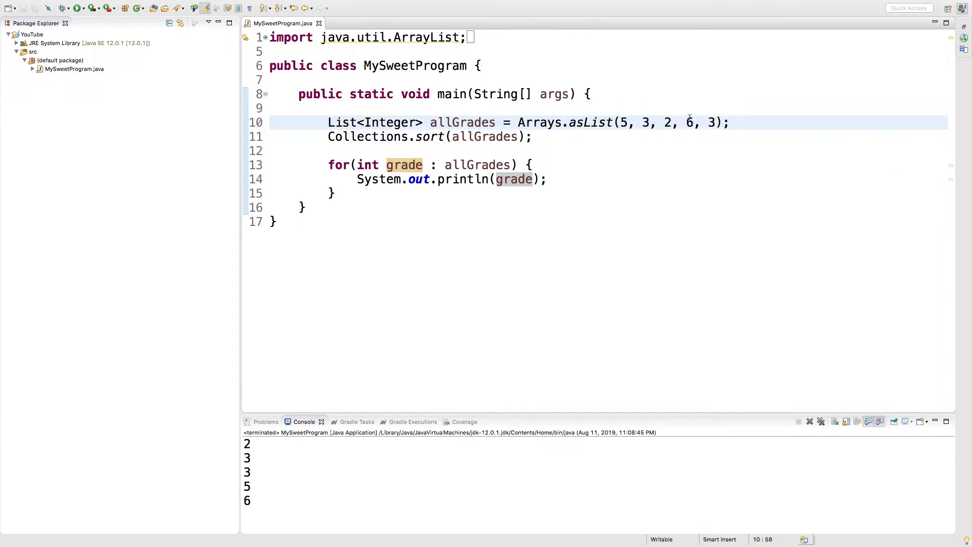
Step: Add Collections.reverse(allGrades) after the sort and rerun to print 6, 5, 3, 3, 2
key("Return")
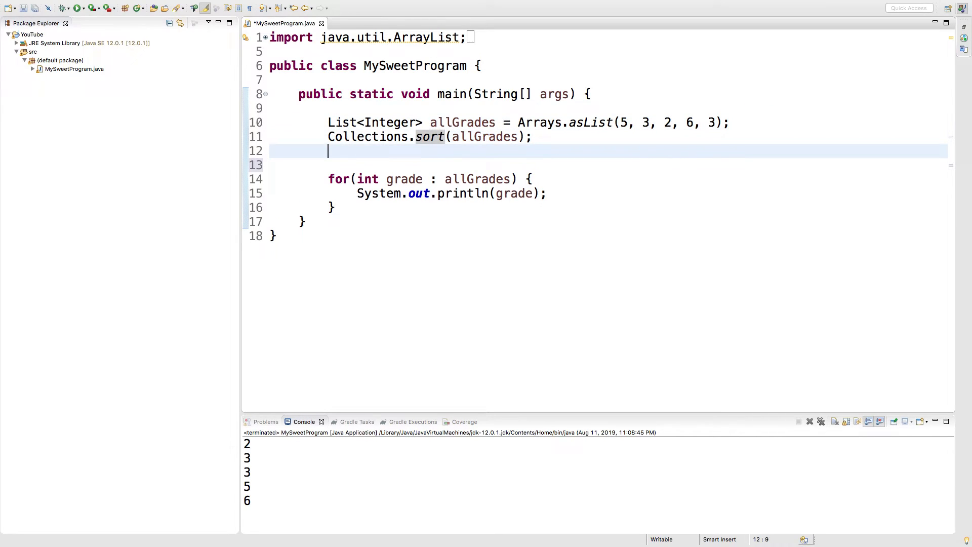
type("Collections.reverse(allGrades);")
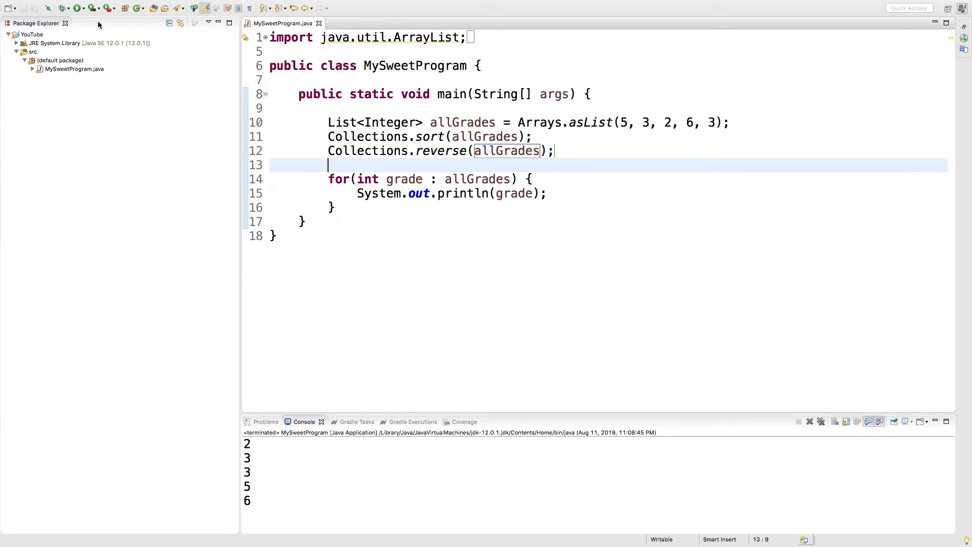
left_click(77, 8)
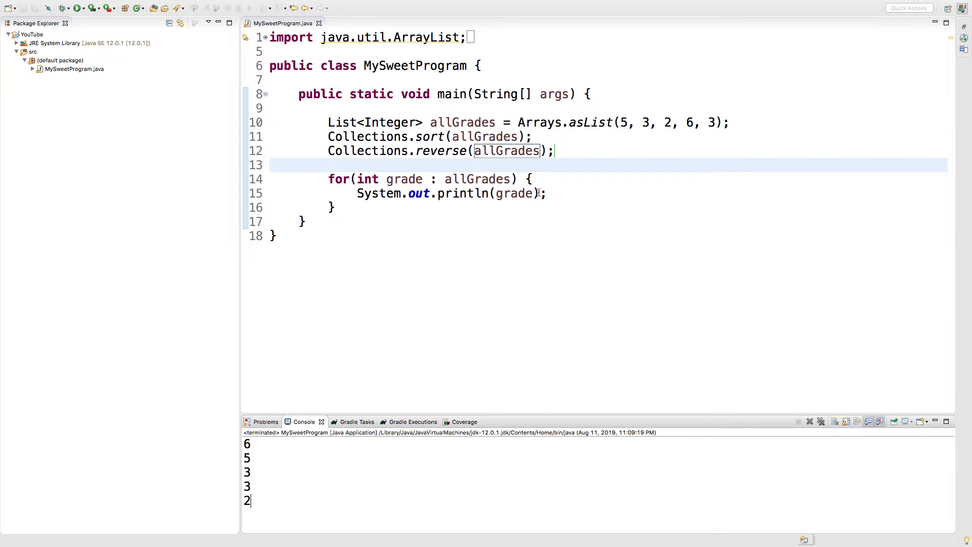
left_click(585, 193)
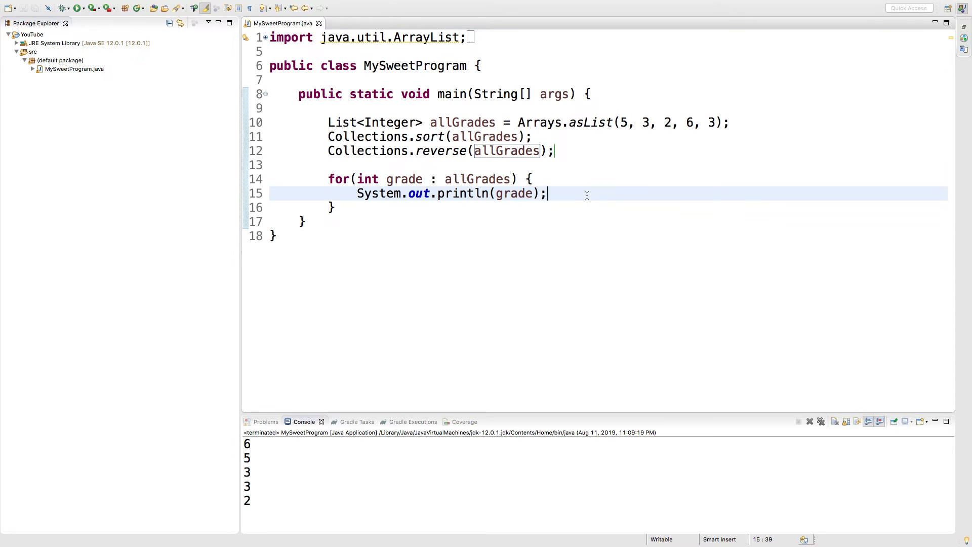